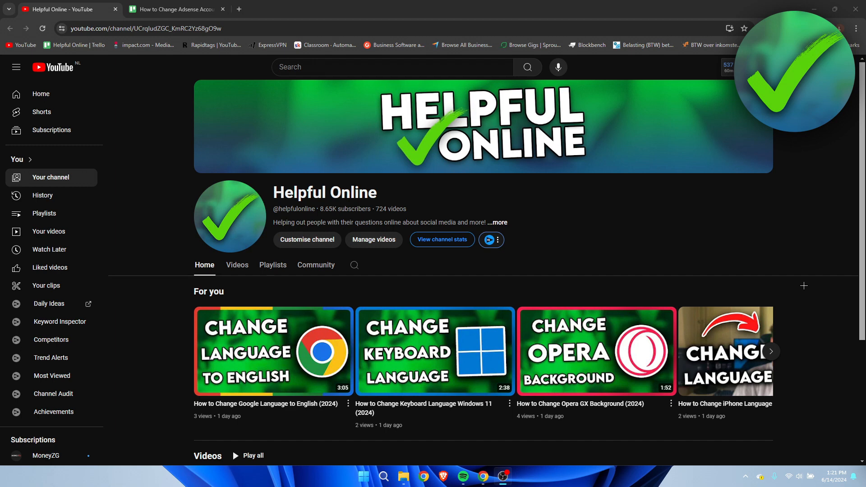
mouse_move(780, 276)
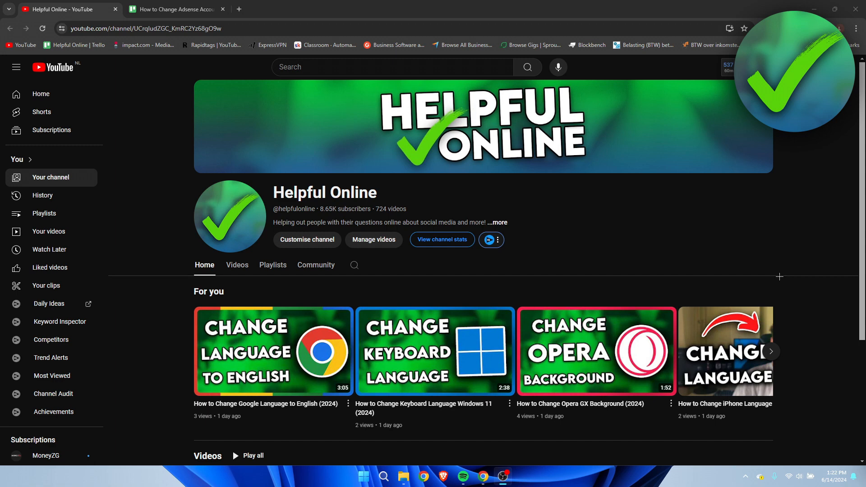
mouse_move(760, 276)
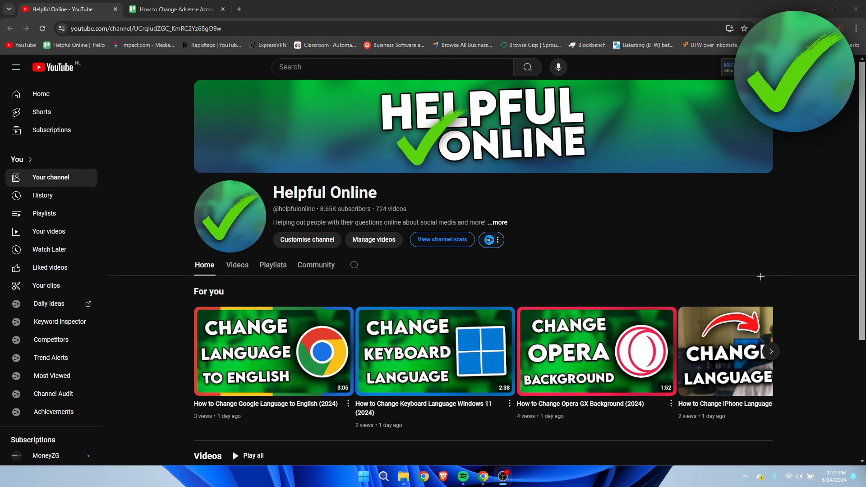
mouse_move(724, 240)
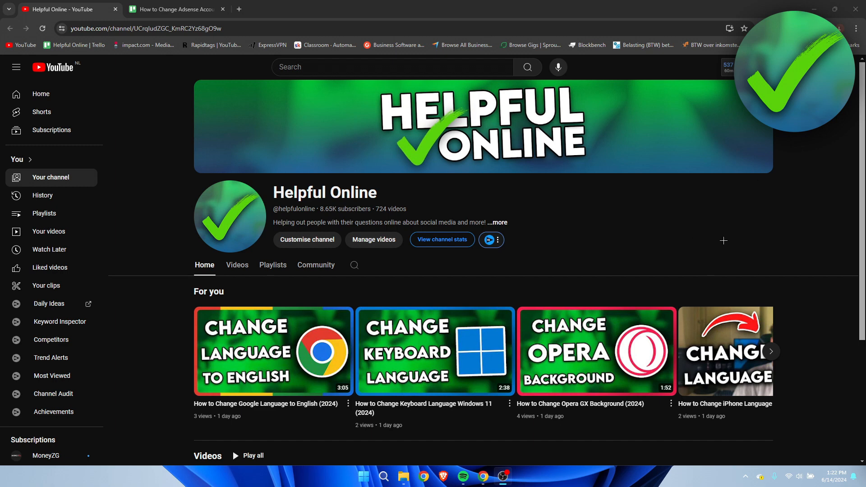
mouse_move(782, 192)
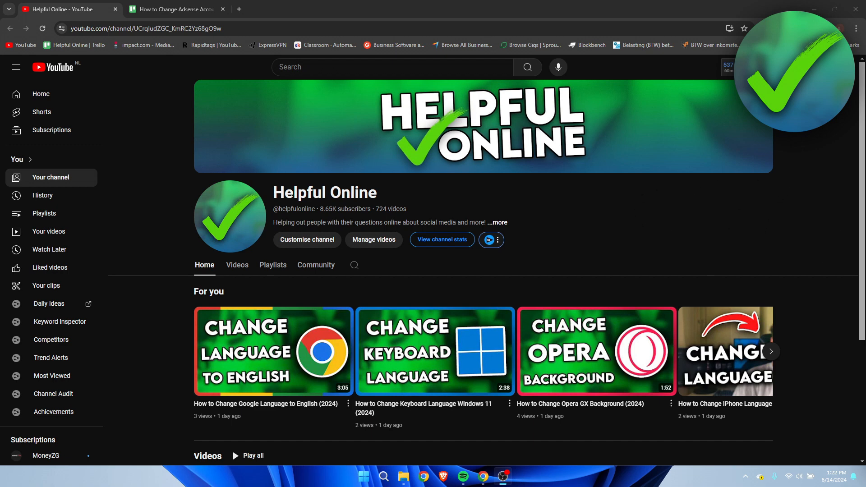
Go to YouTube Studio from the profile avatar menu
click(791, 73)
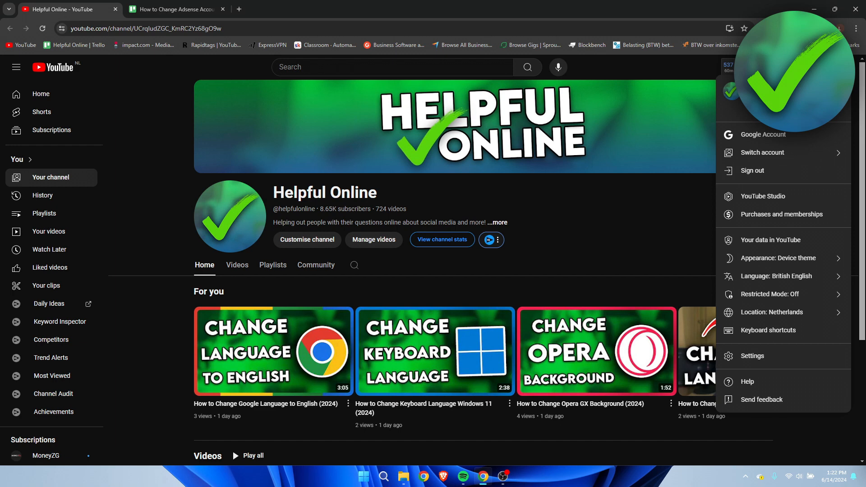
mouse_move(764, 195)
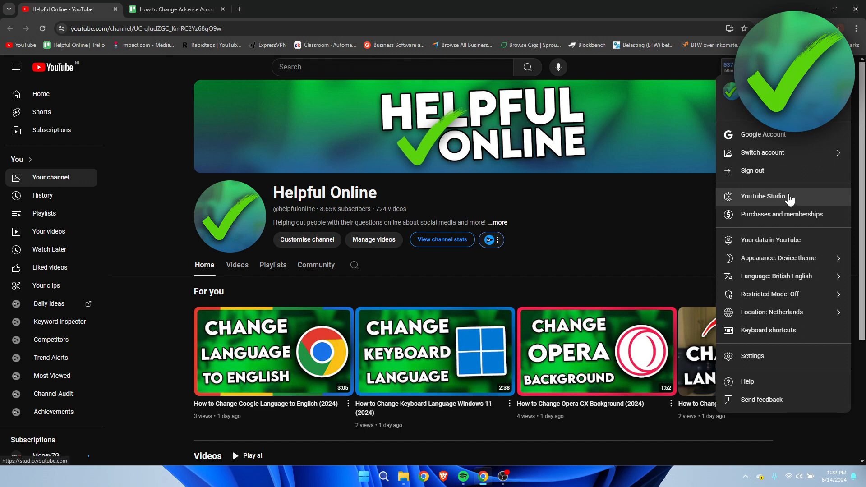
click(763, 196)
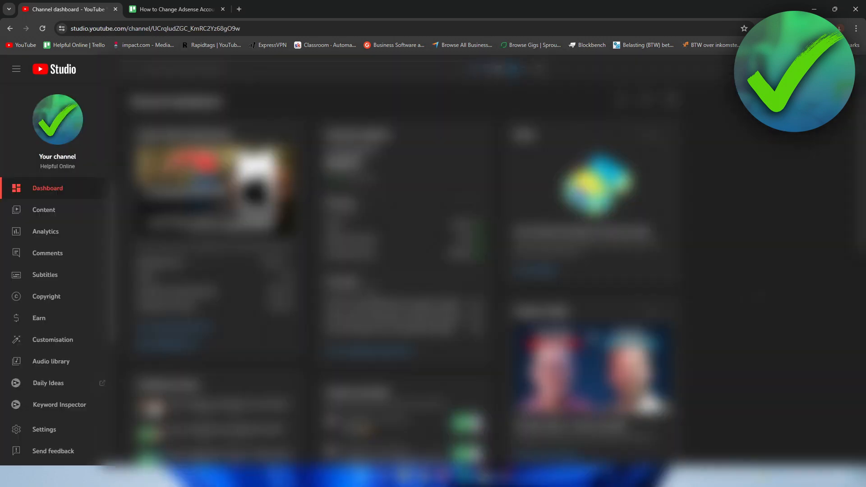
mouse_move(39, 322)
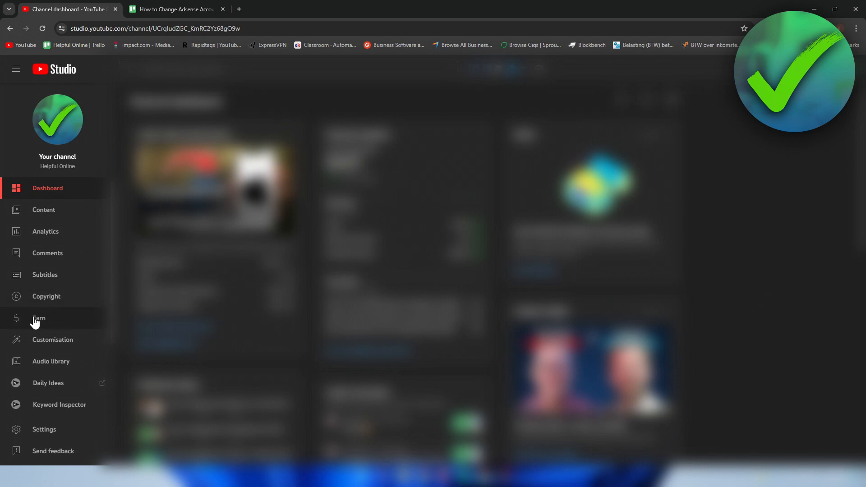
mouse_move(22, 325)
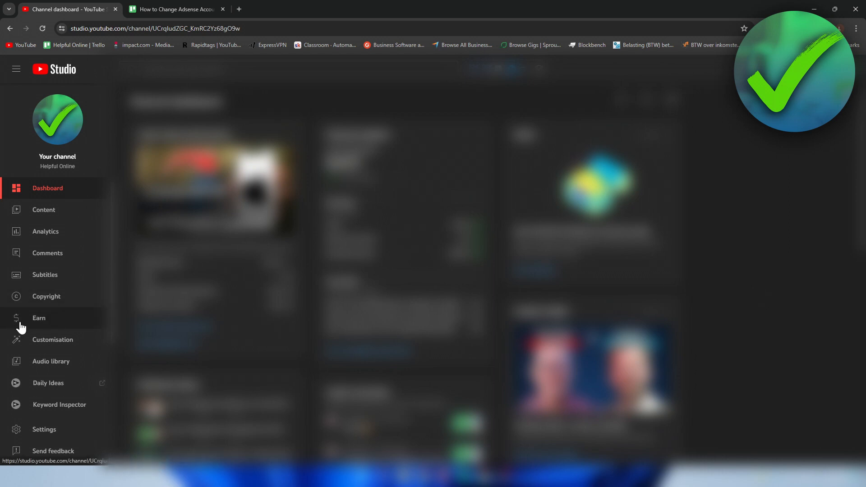
mouse_move(66, 323)
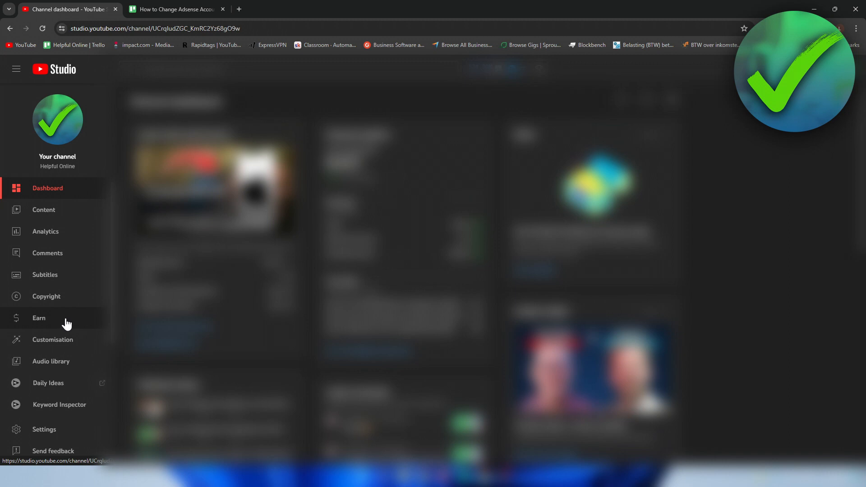
Go to the Earn section showing partner status and completed payment setup
click(39, 318)
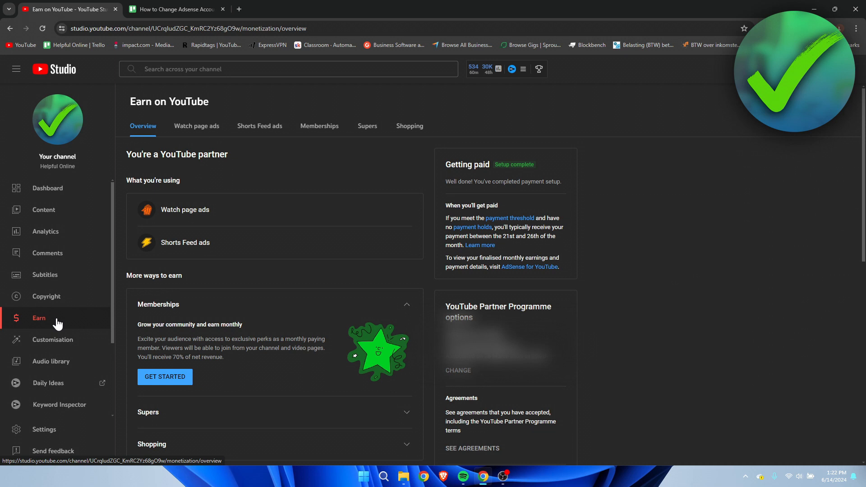
mouse_move(370, 309)
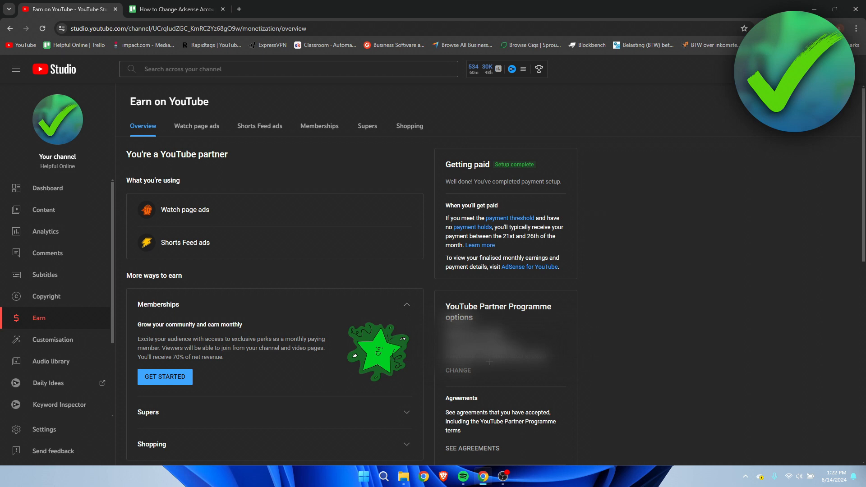
mouse_move(726, 340)
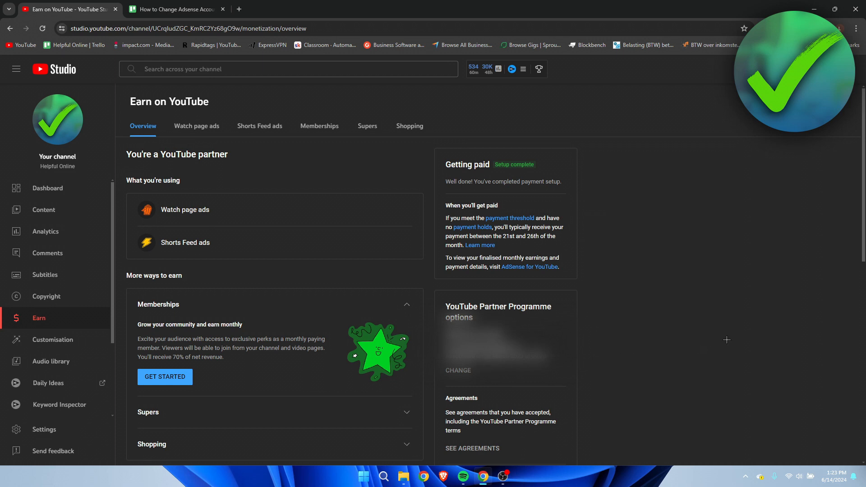
mouse_move(479, 374)
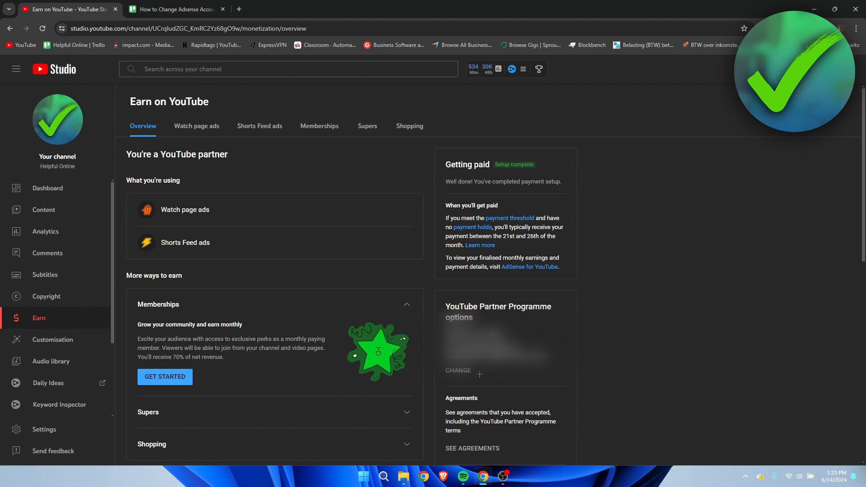
mouse_move(466, 377)
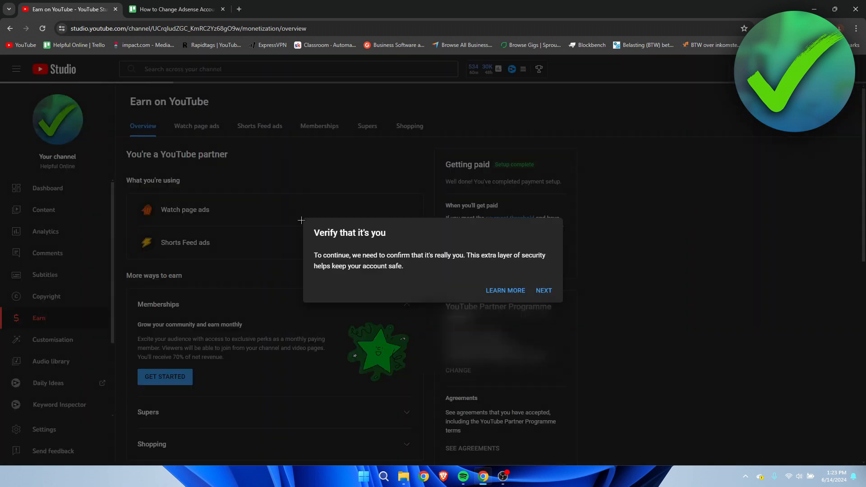
mouse_move(336, 257)
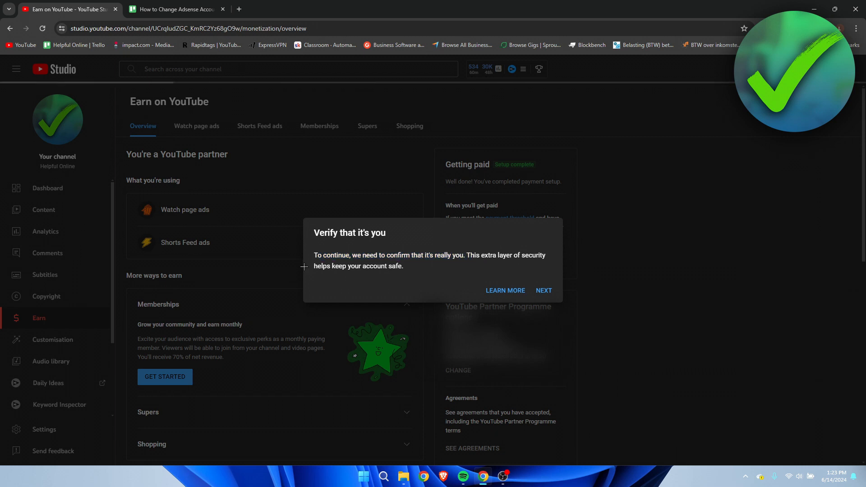
mouse_move(512, 277)
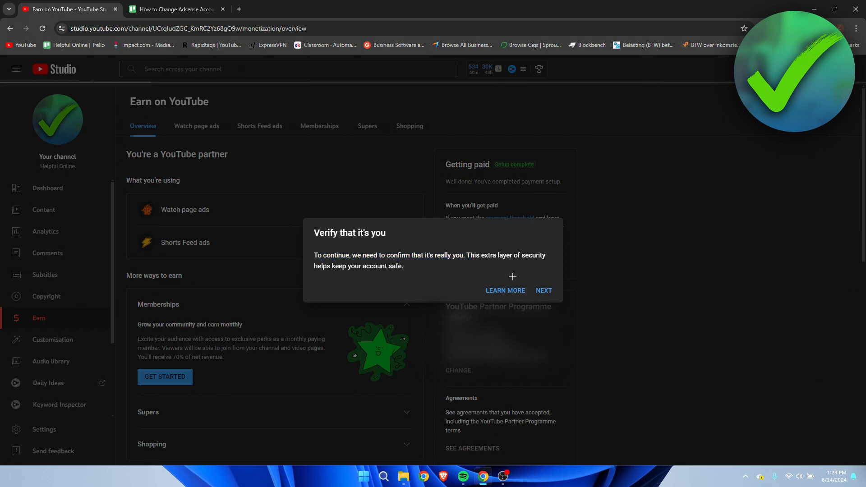
Continue past the 'Verify that it's you' prompt to the password page
click(543, 290)
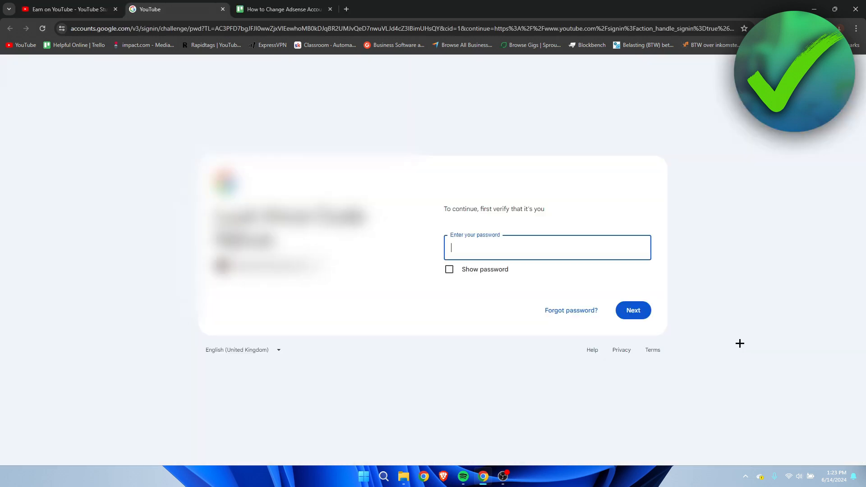
mouse_move(593, 274)
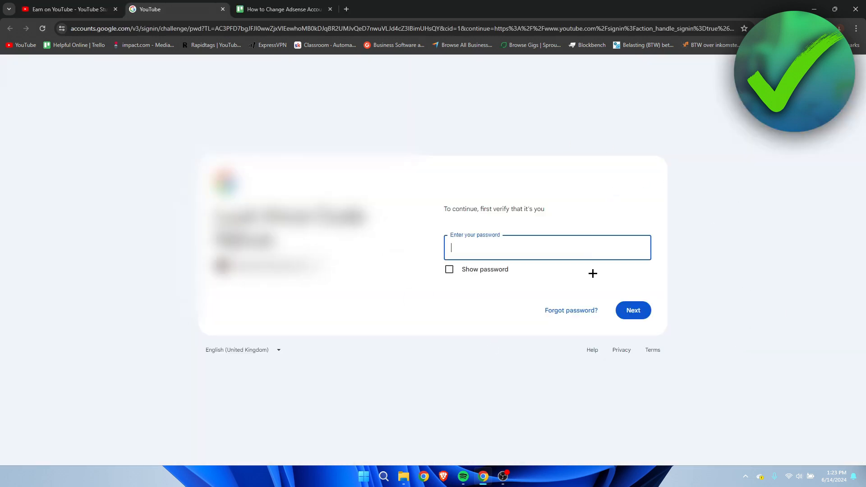
mouse_move(736, 303)
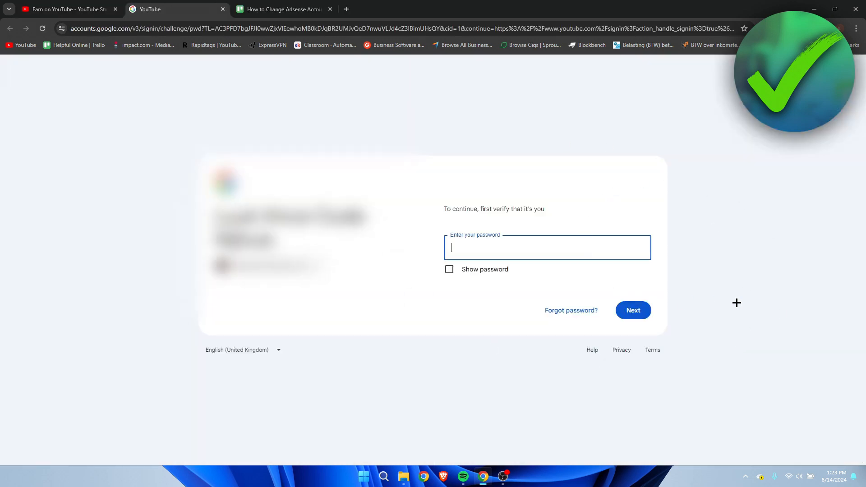
Submit the account password to pass identity verification
click(632, 309)
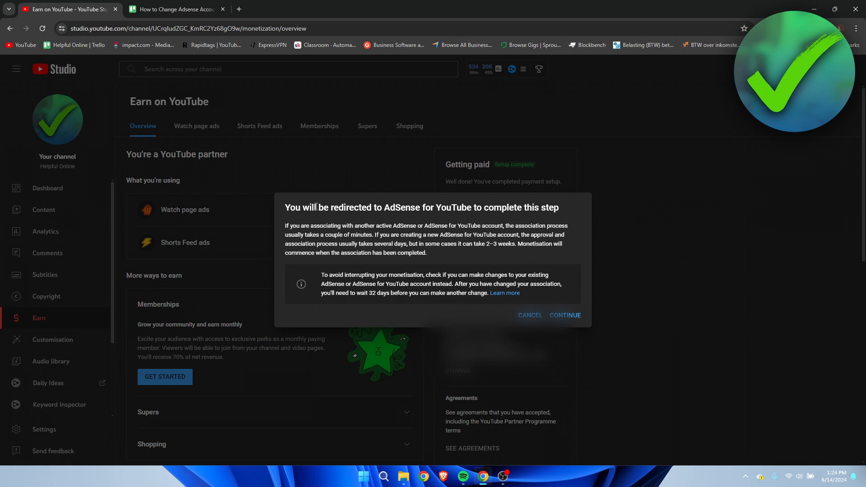
mouse_move(502, 222)
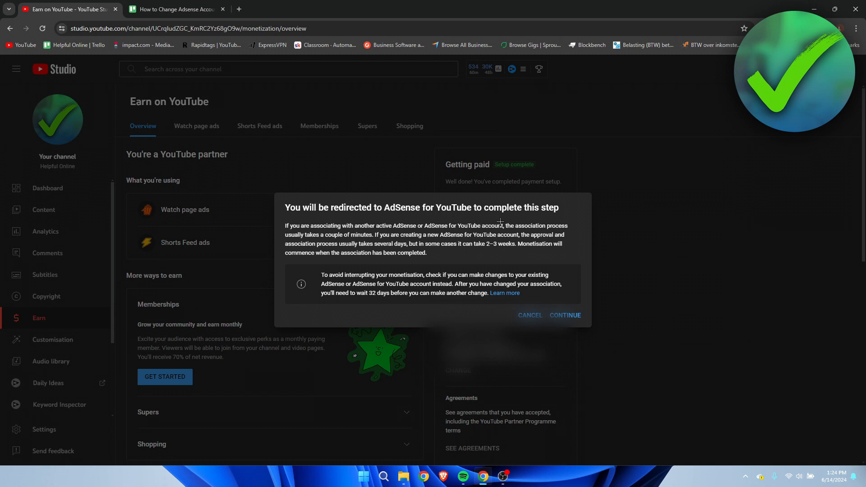
mouse_move(312, 226)
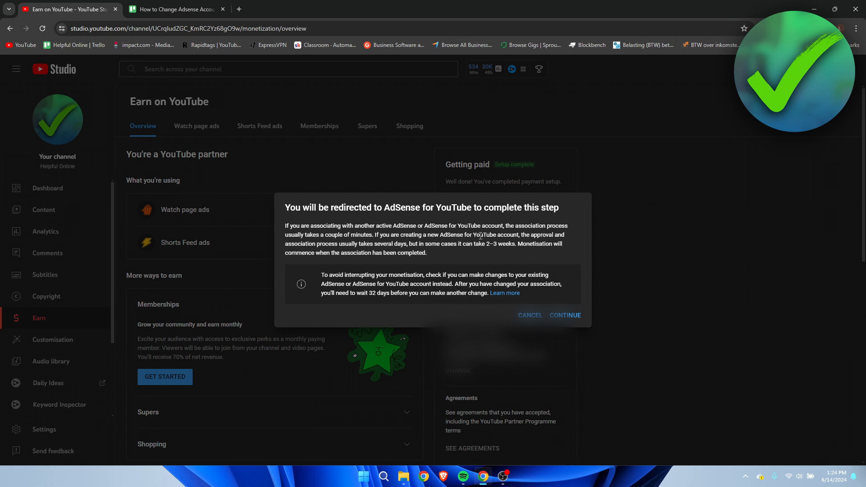
mouse_move(442, 254)
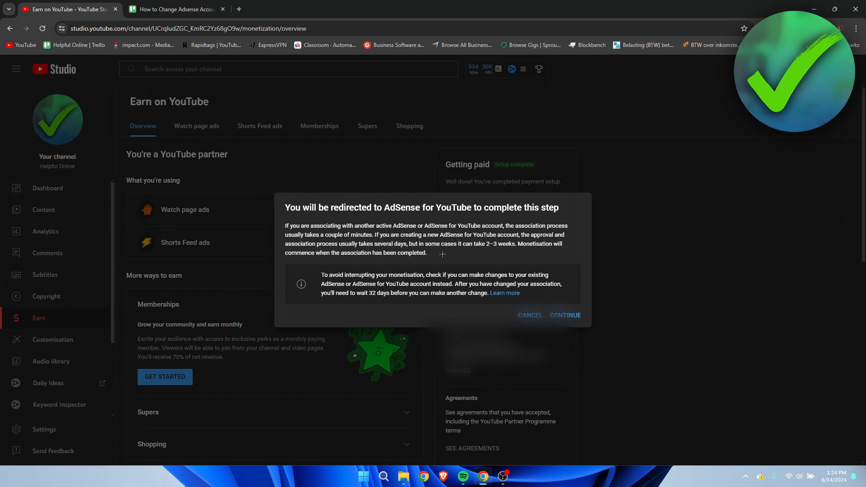
mouse_move(525, 240)
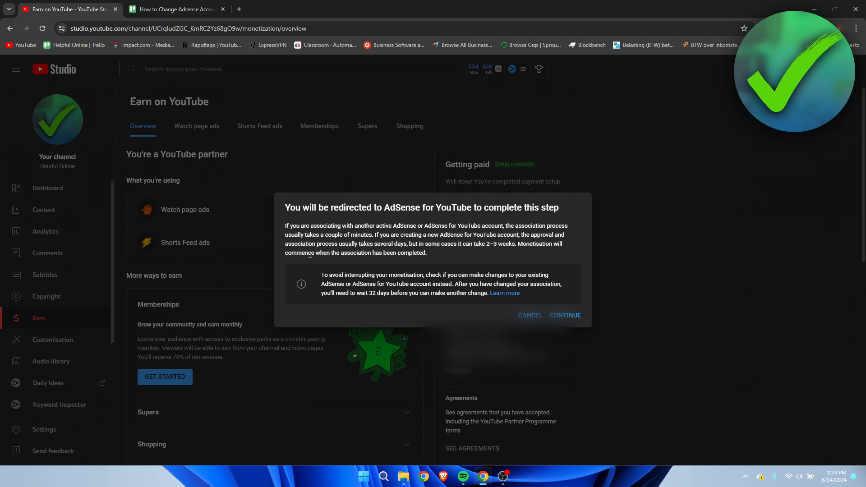
mouse_move(447, 254)
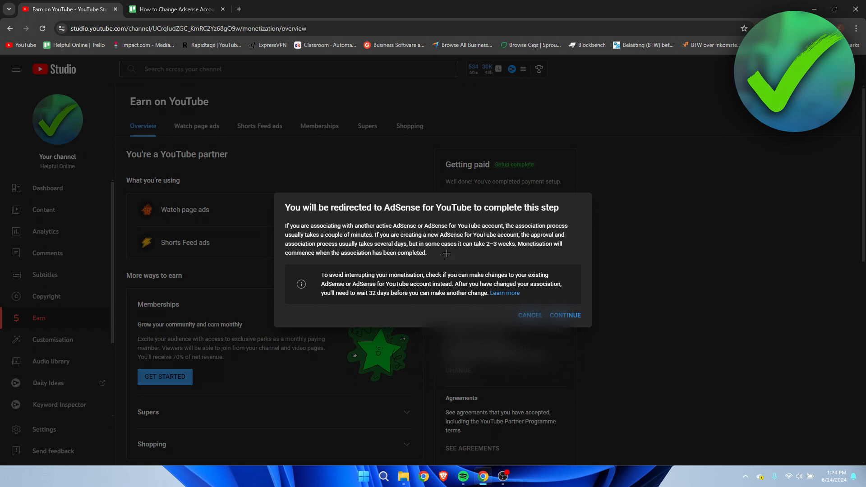
mouse_move(320, 277)
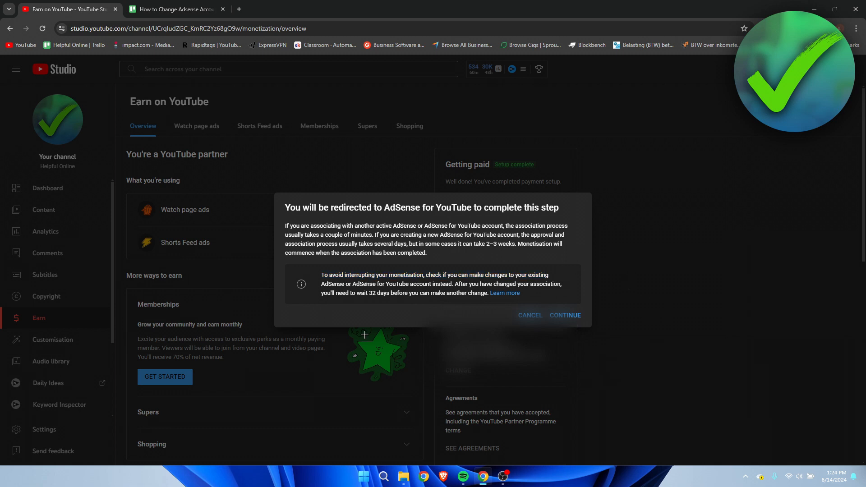
mouse_move(488, 286)
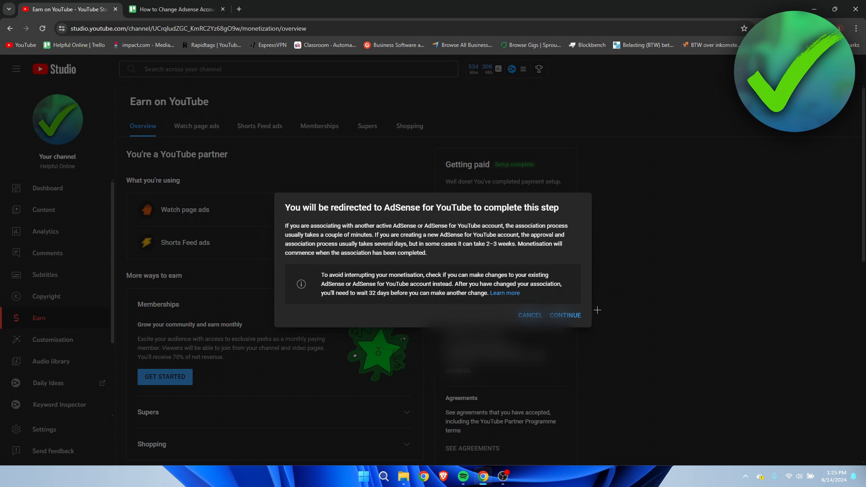
mouse_move(570, 318)
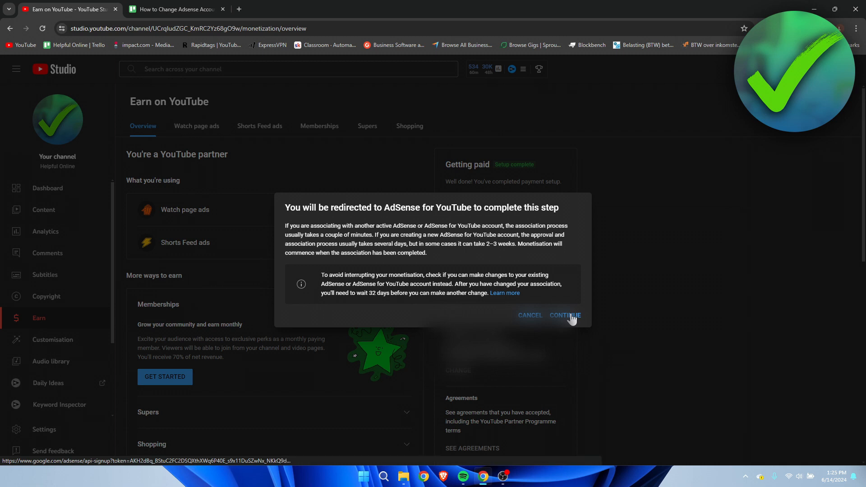
Accept the AdSense for YouTube redirect notice and reach the Google account chooser
click(565, 315)
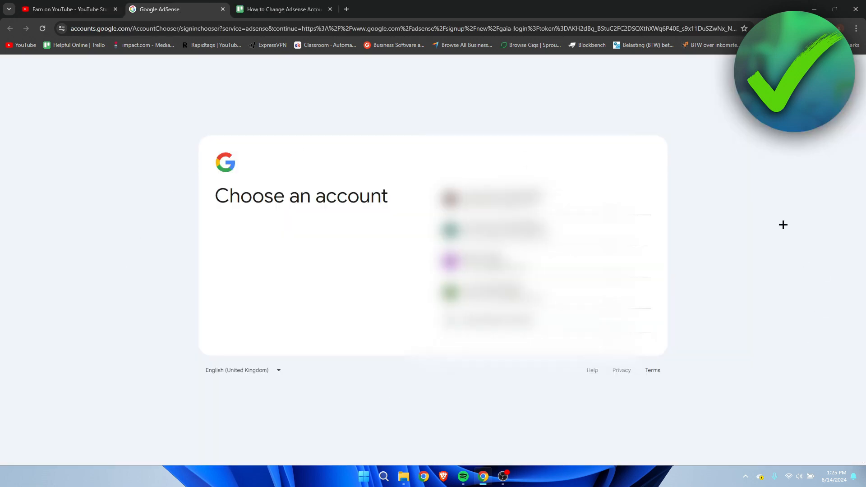